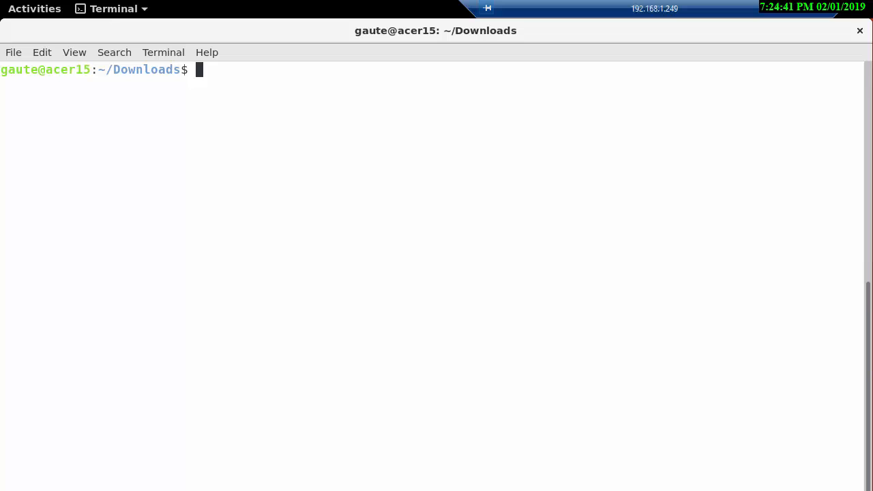
Step: List Downloads, then list container.zip's six JPGs and three PDFs with unzip -l
type("ls")
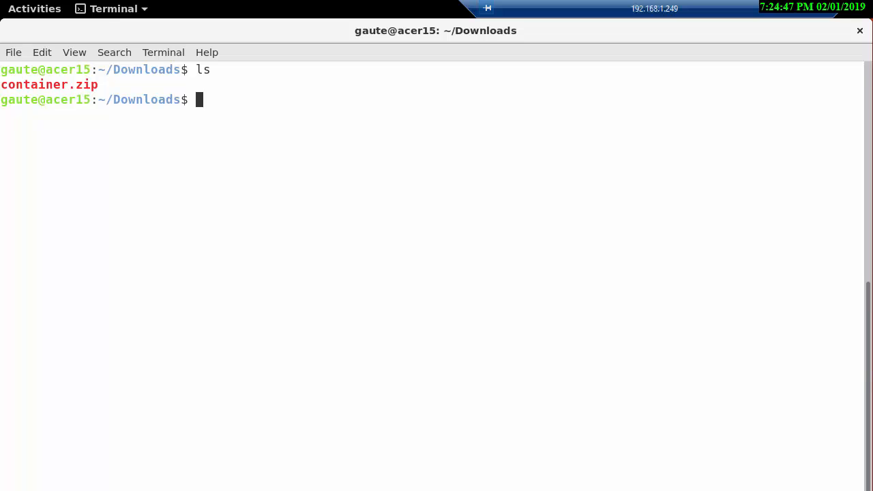
type("unzip")
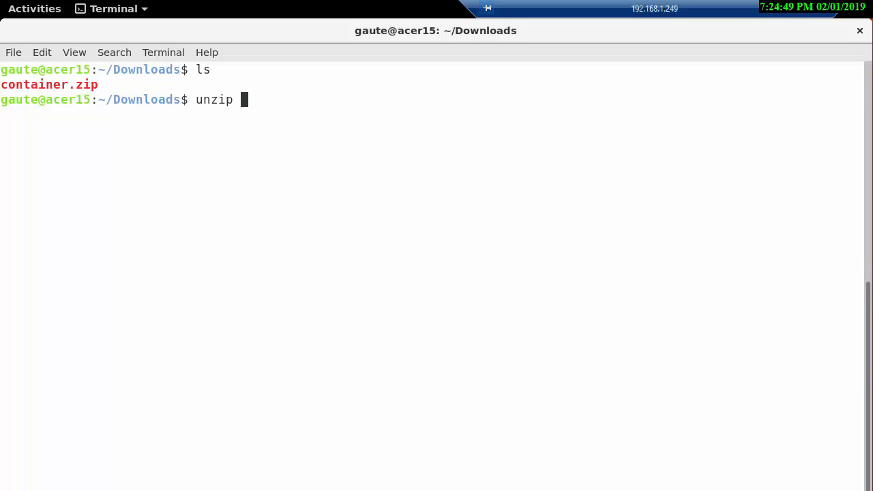
type("-l container.zip")
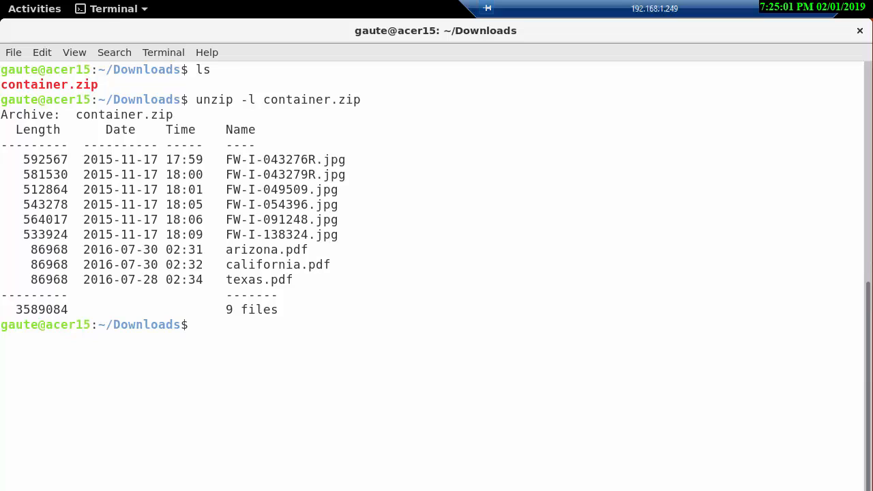
type("clear")
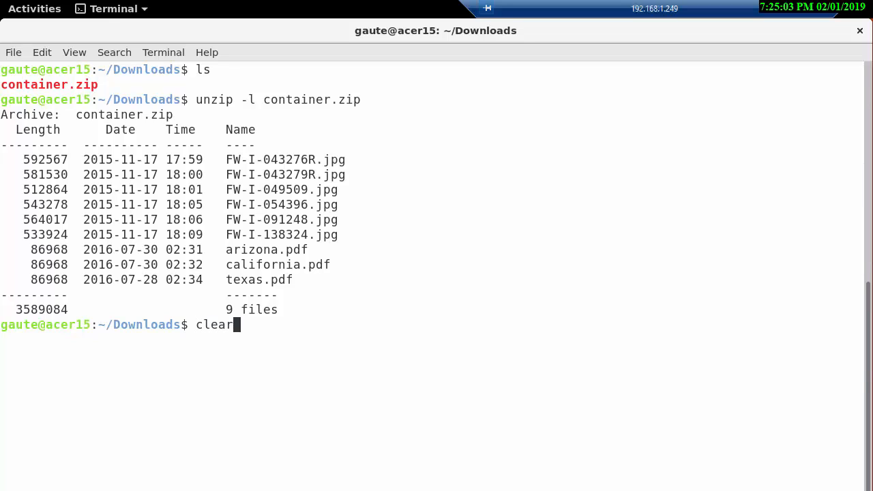
Step: Clear the screen and create an empty zip folder in Documents
key("Return")
type("cd ..")
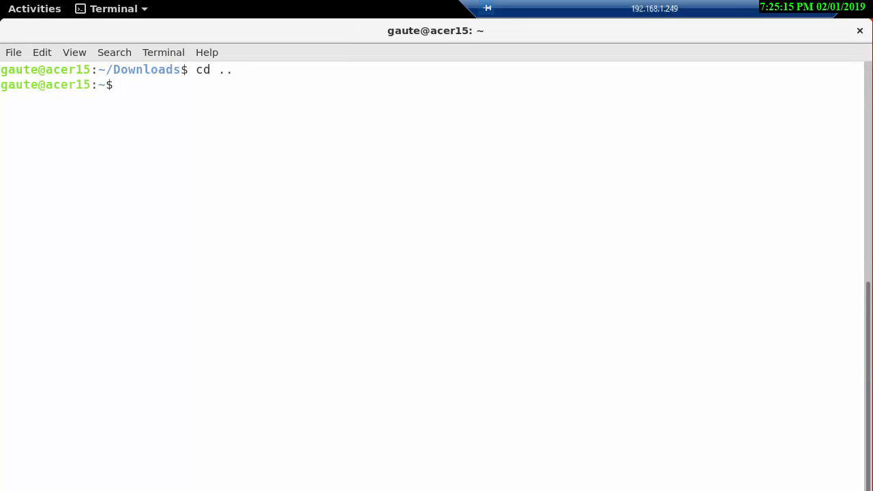
type("cd Documents/")
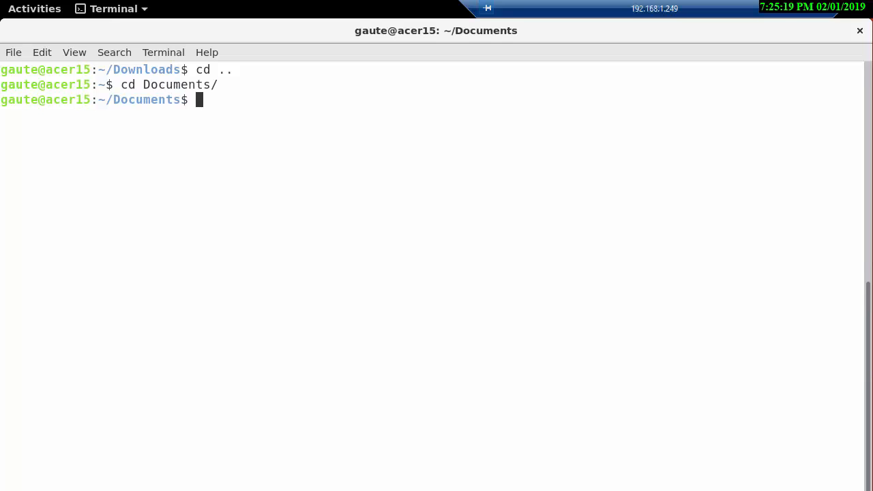
type("ls")
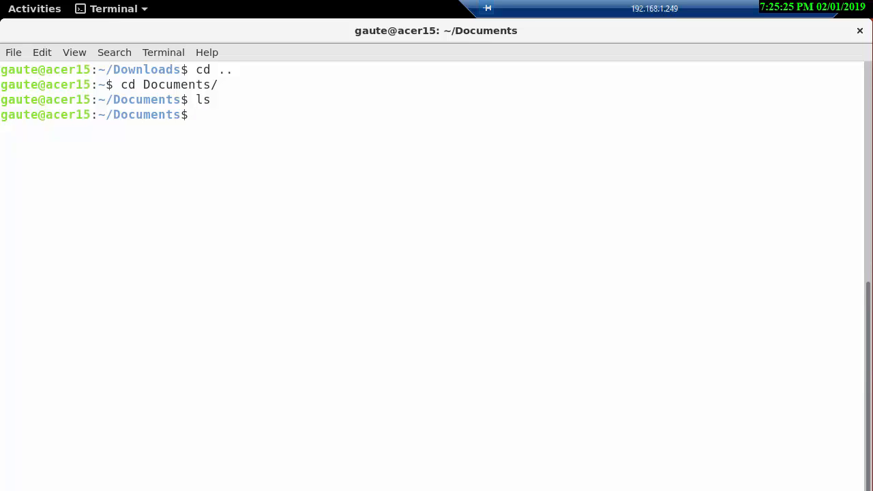
type("mkd")
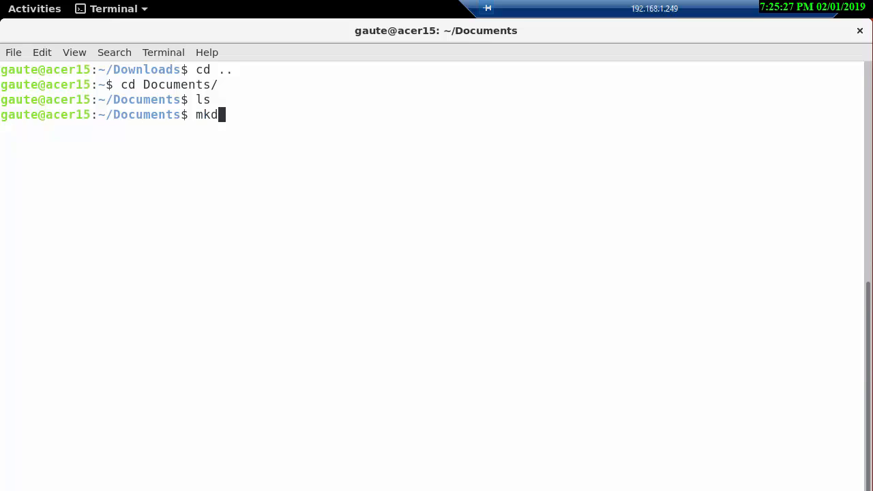
type("ir")
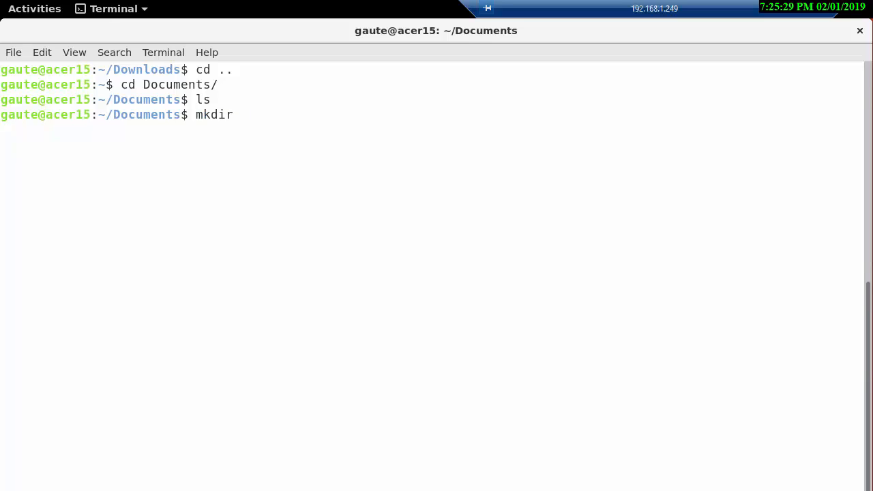
type("zip")
type("ls")
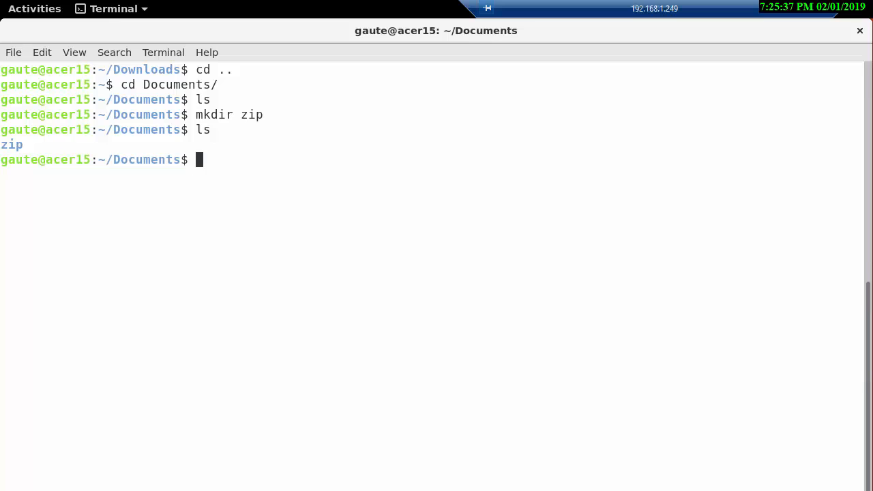
Step: Confirm the new zip folder is empty, then return to Downloads
type("cd")
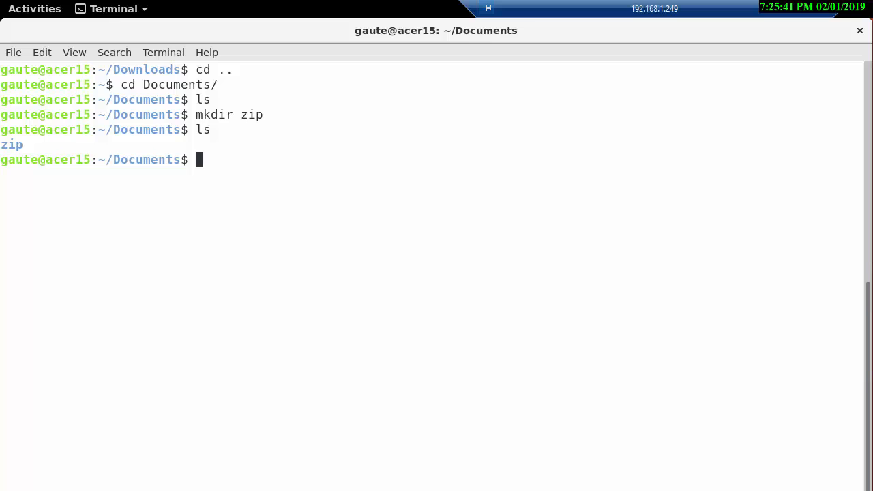
type("cd zip")
type("ls")
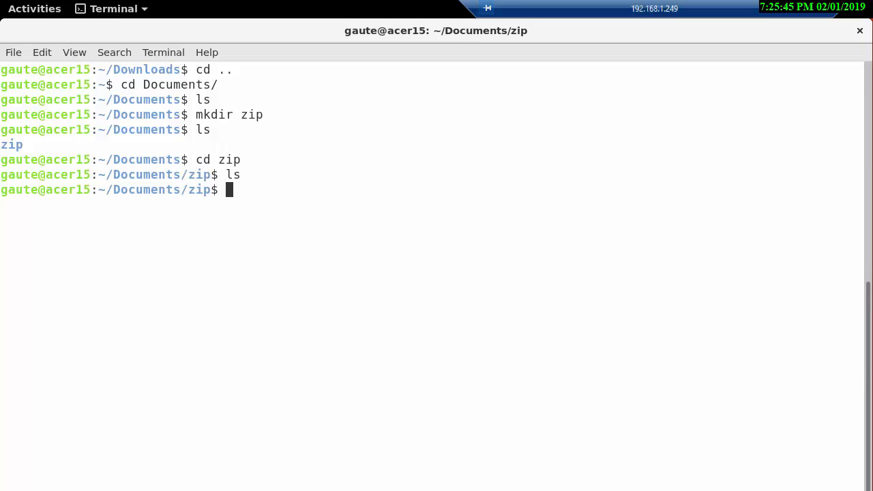
type("cd ..")
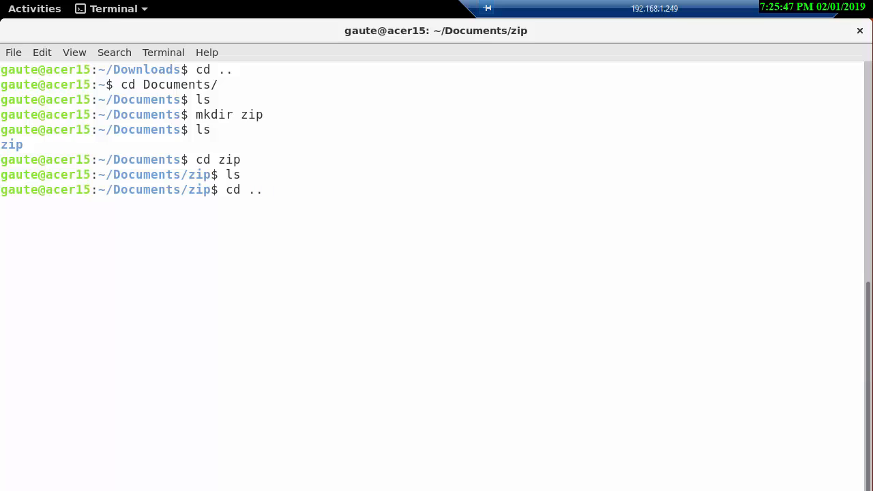
key("Return")
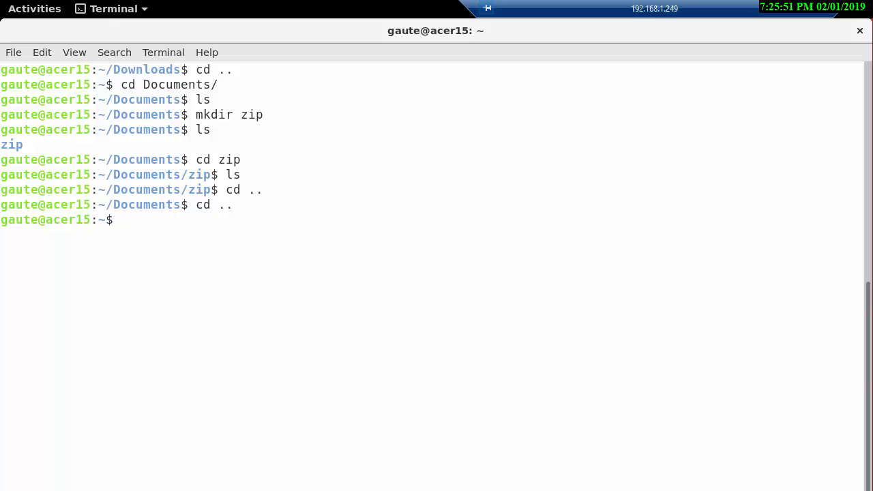
type("cd Downloads/")
type("ls")
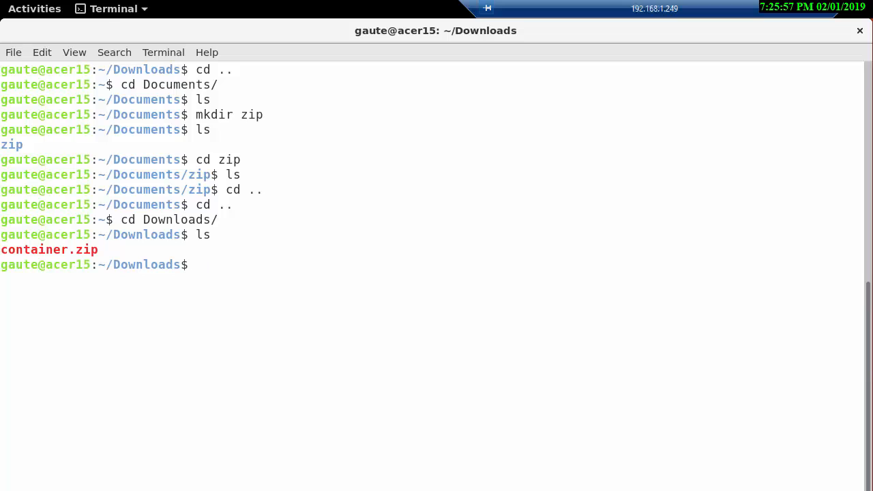
Step: Unzip container.zip into /home/gaute/Documents/zip, then list Downloads again
type("clear")
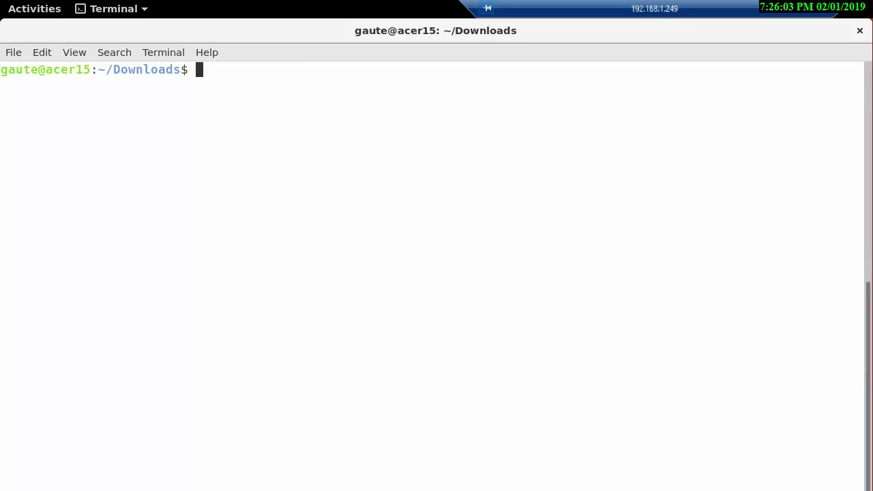
type("ls")
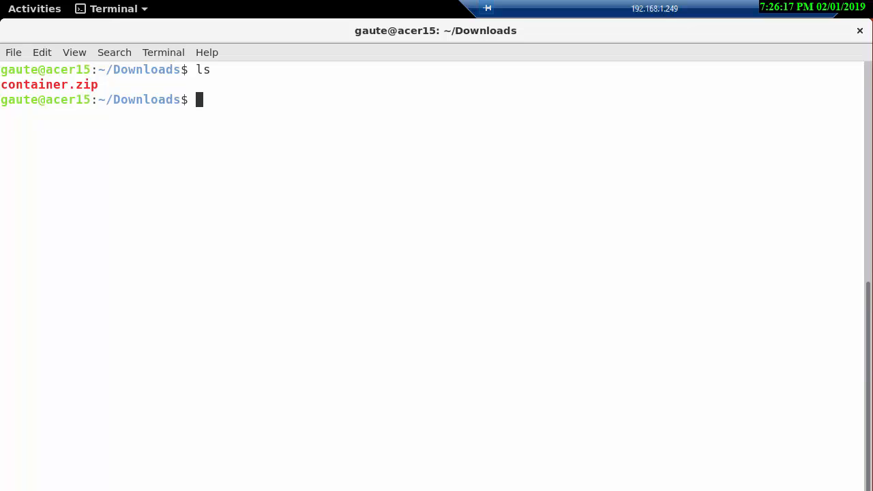
type("un")
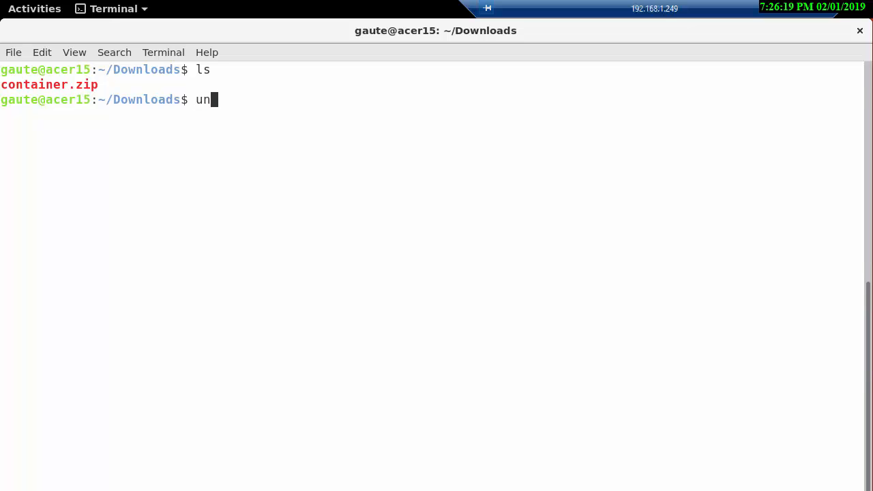
type("zip")
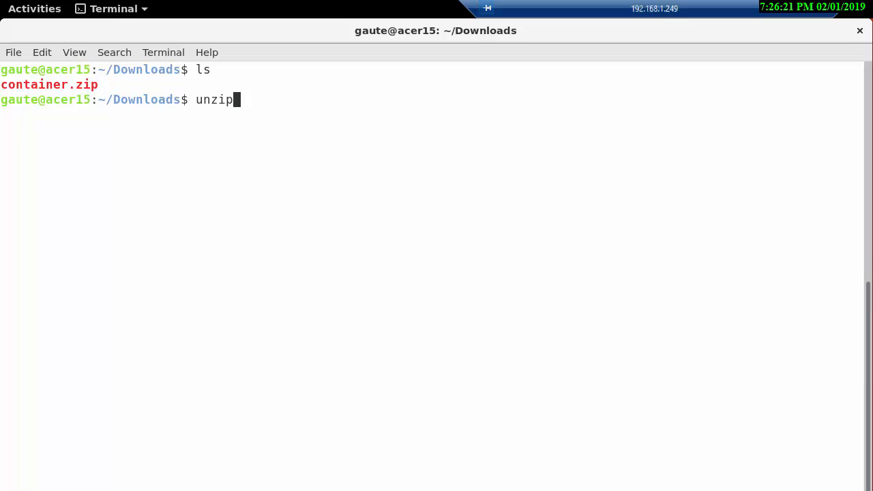
type("container.zip")
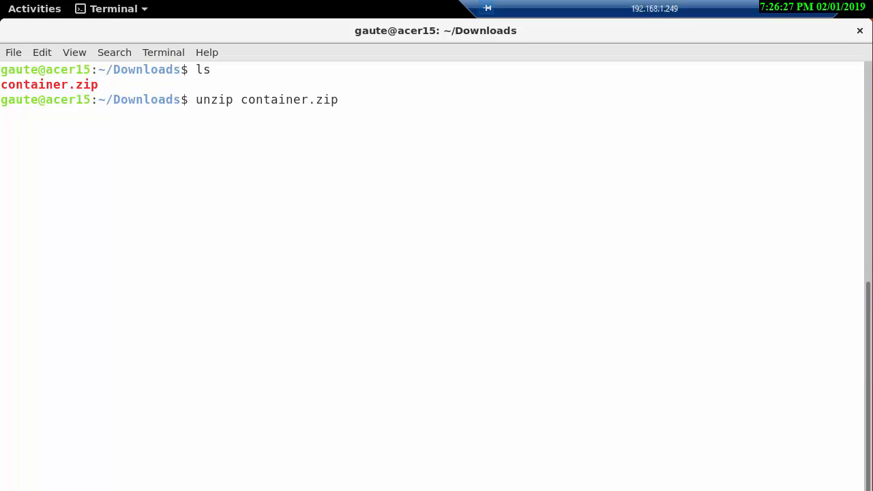
type("-d")
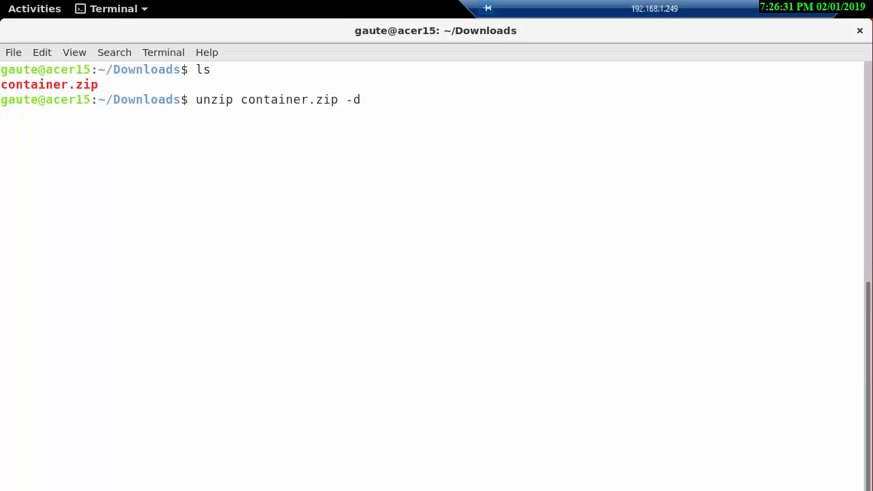
type("/")
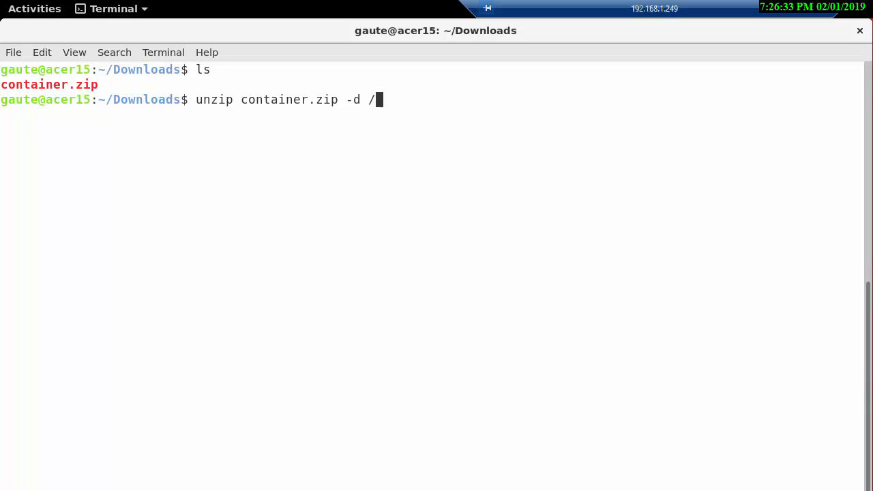
type("home/")
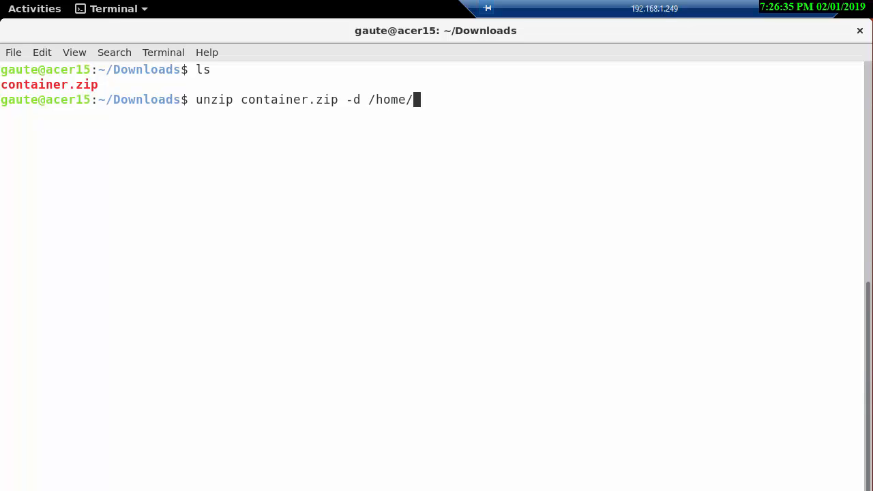
type("gaute/")
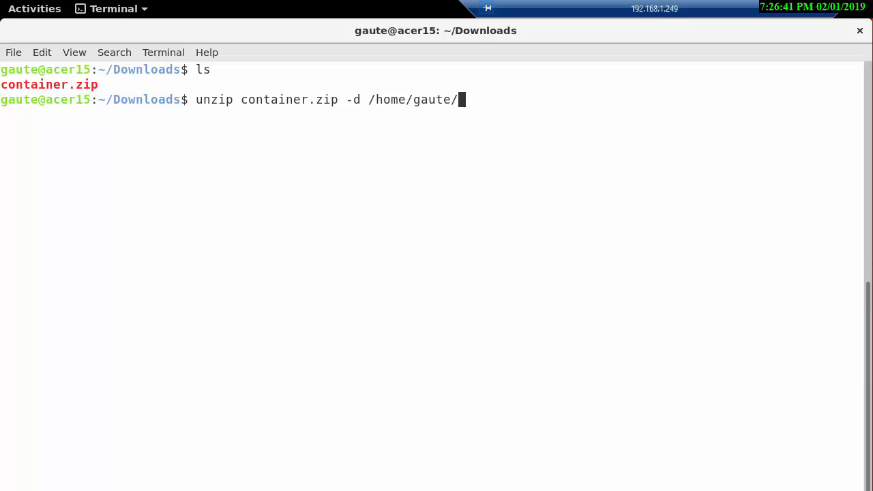
type("Documents/")
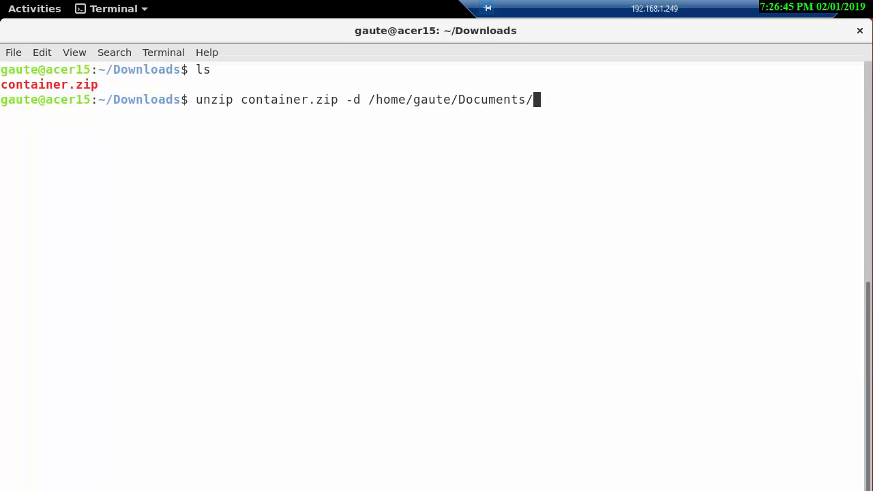
type("zip")
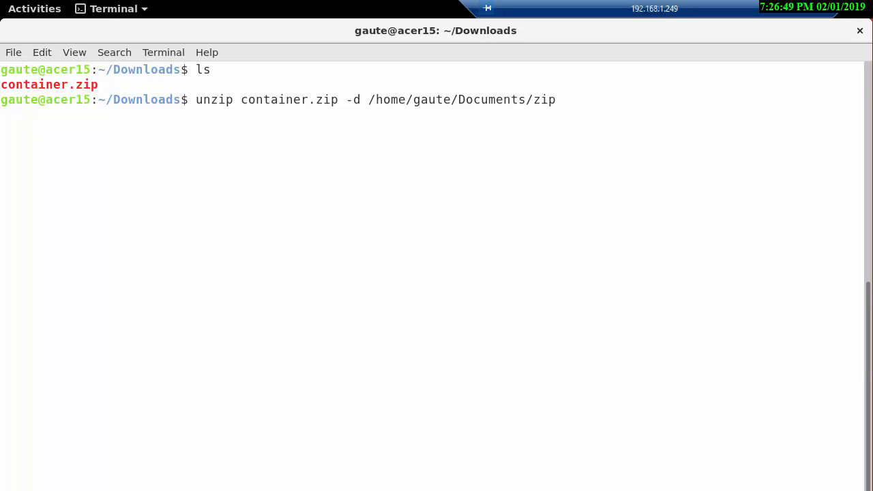
key("Return")
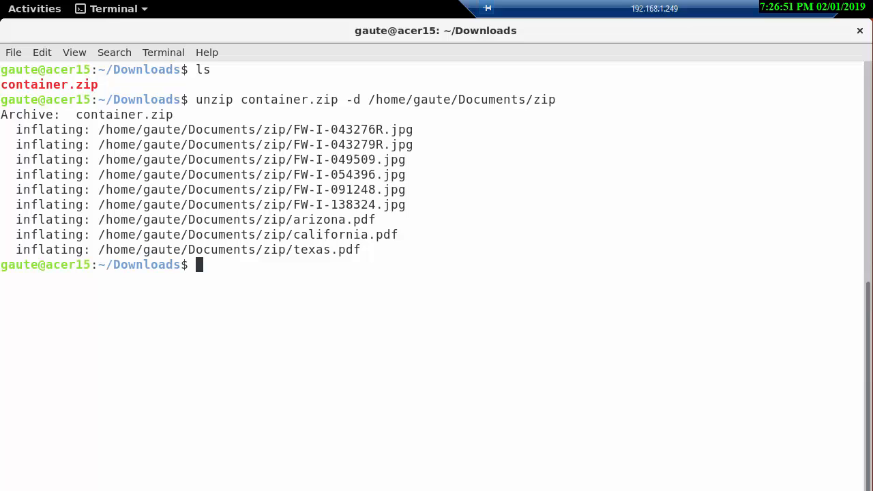
type("ls")
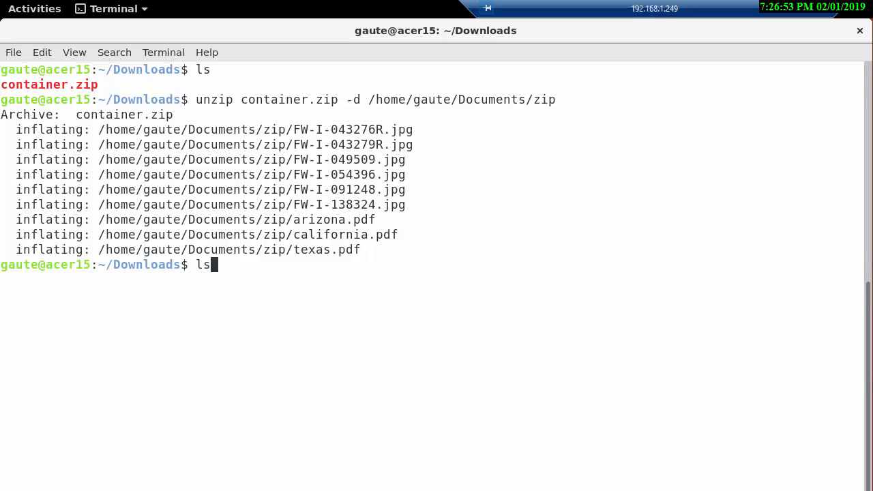
key("Return")
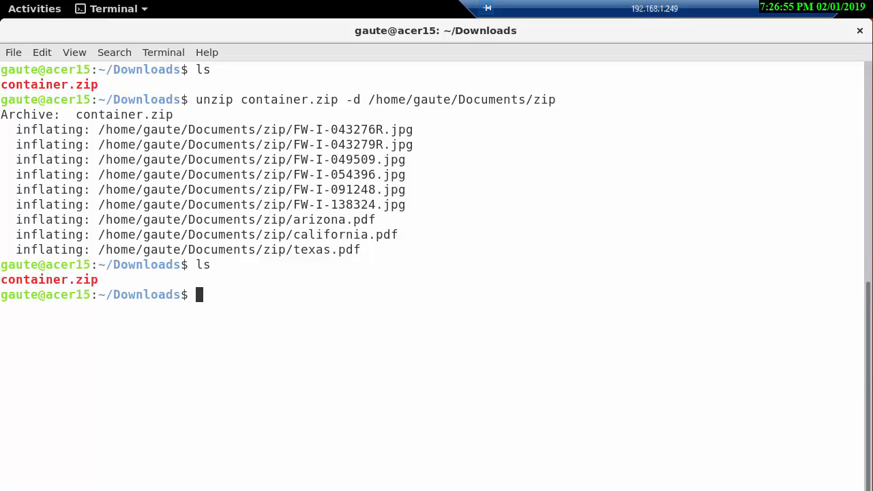
Step: Move into Documents/zip and list the three state PDFs and six JPGs
type("cd ..")
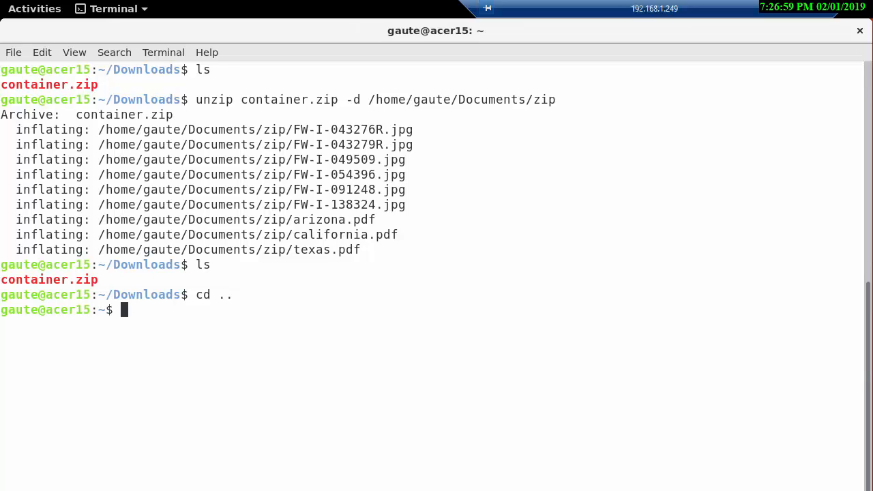
type("cd")
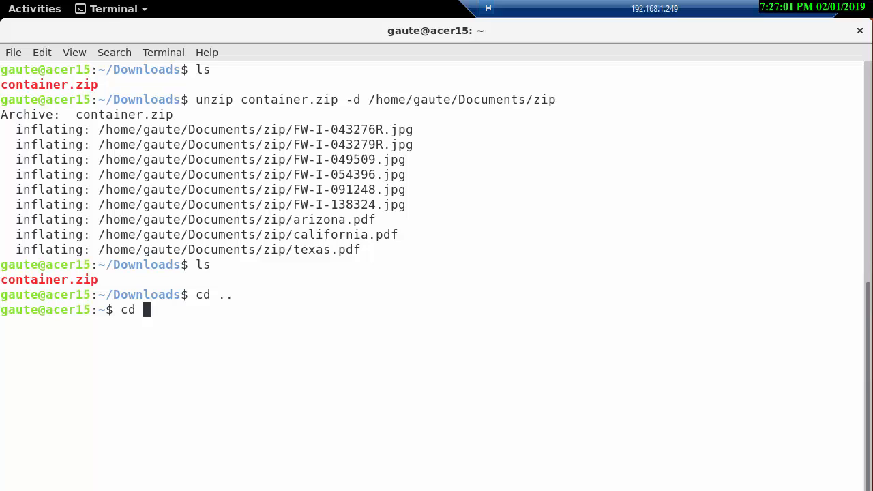
type("Documents/")
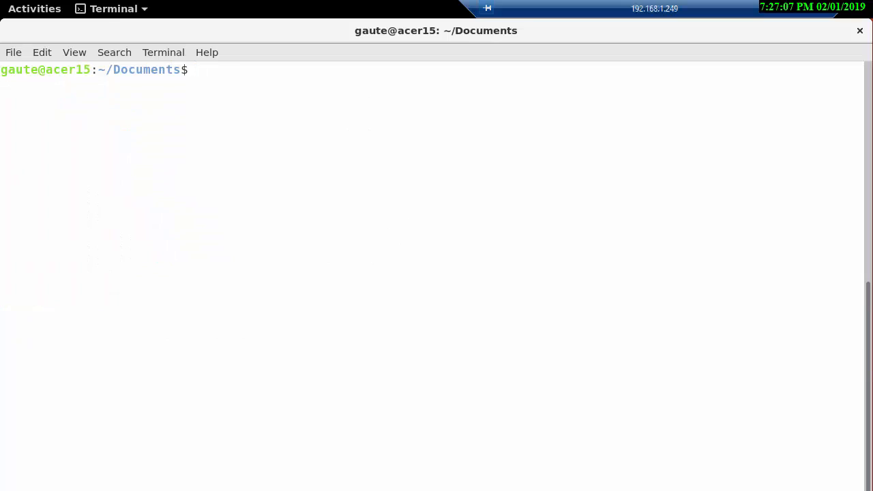
type("ls")
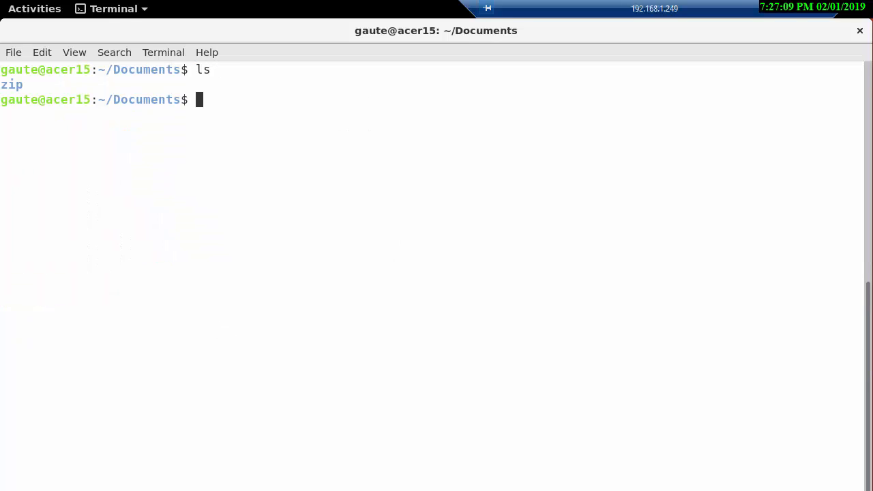
type("cd zup")
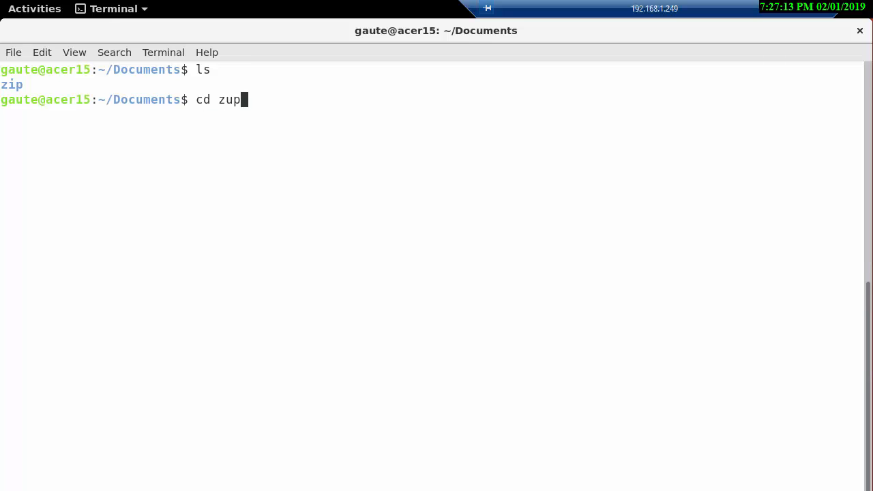
key("BackSpace")
type("i")
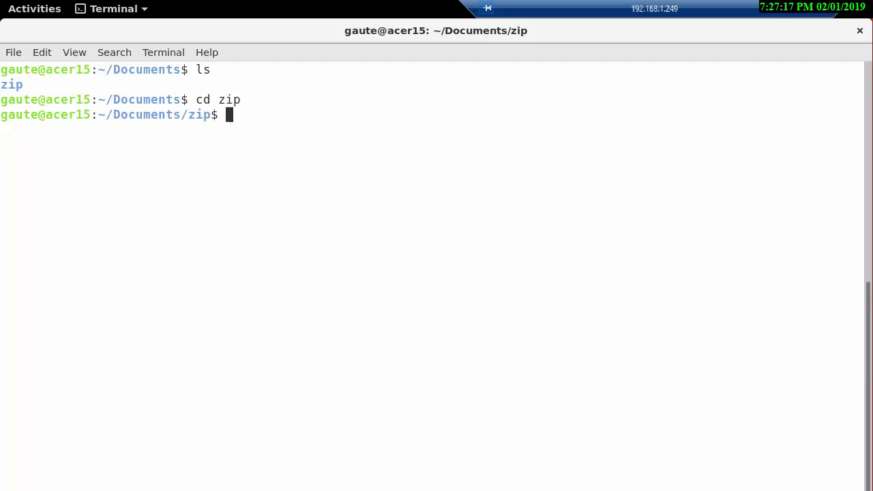
type("ls")
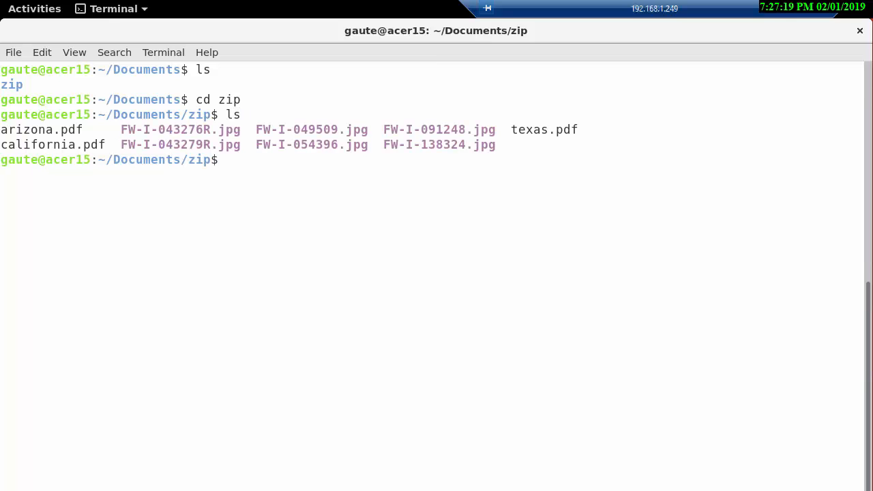